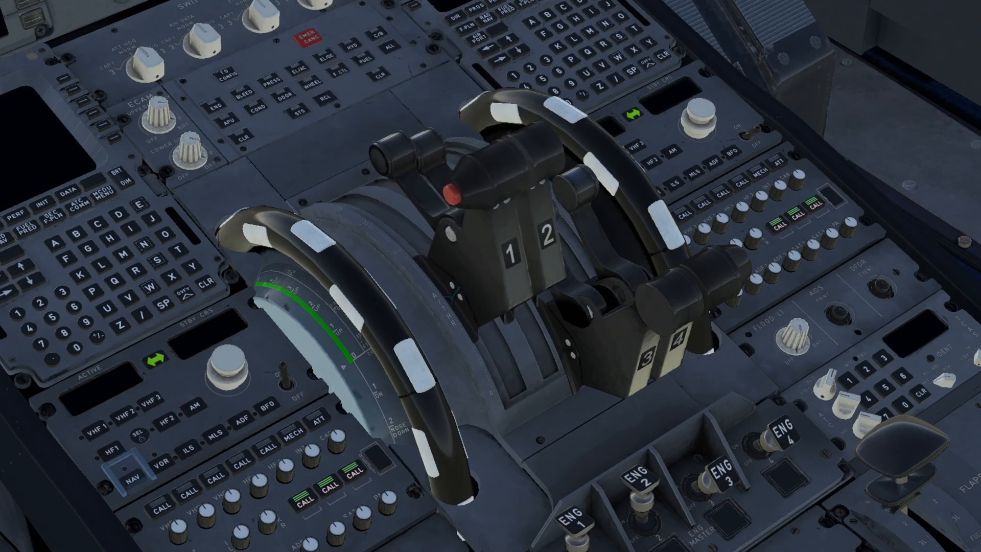
Step: Open Controls Options for the TCA Q-ENG 1&2 A340 profile with Power Management expanded
{"action": "key", "text": "Escape"}
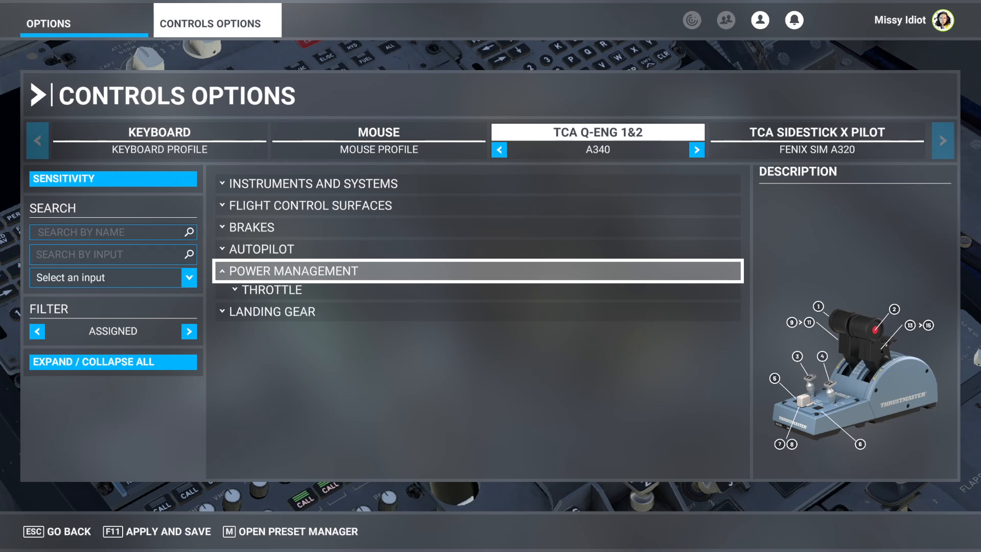
Step: Expand Throttle and scroll to the Throttle 1–4 axis bindings on joystick L-axis X/Y
{"action": "left_click", "coordinate": [271, 289]}
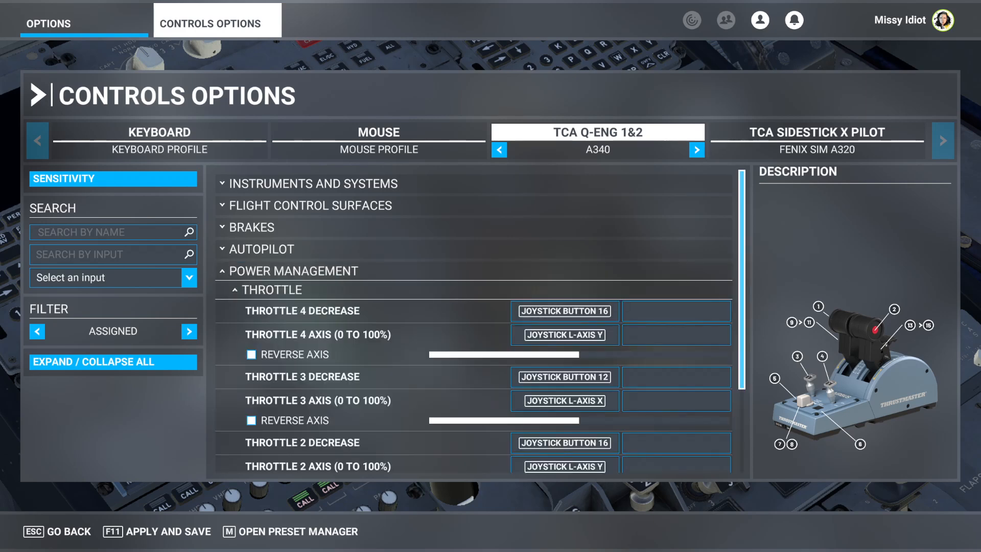
{"action": "scroll", "scroll_direction": "down", "scroll_amount": 3}
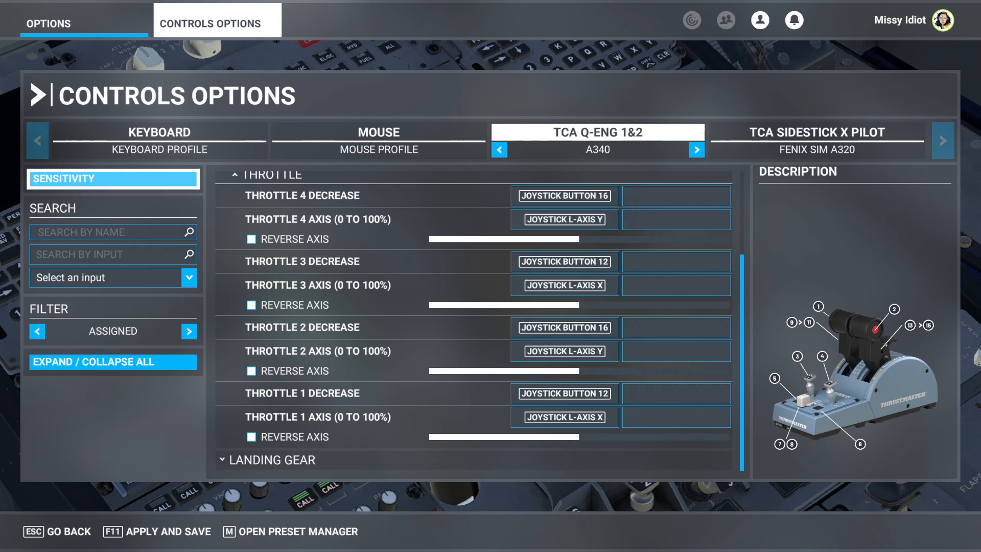
Step: Apply and save the TCA Q-Eng A340 profile's engine 1–4 throttle bindings
{"action": "left_click", "coordinate": [112, 179]}
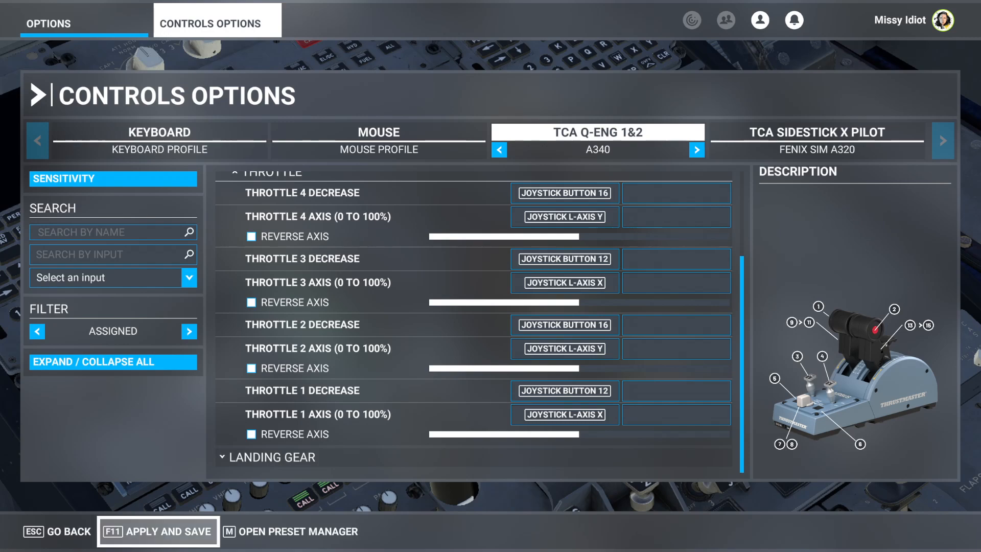
{"action": "left_click", "coordinate": [157, 532]}
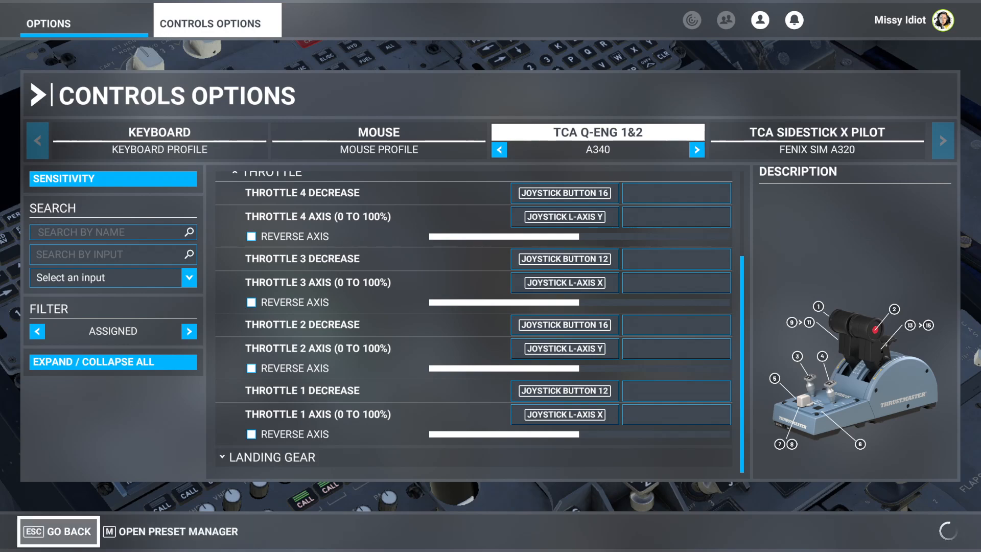